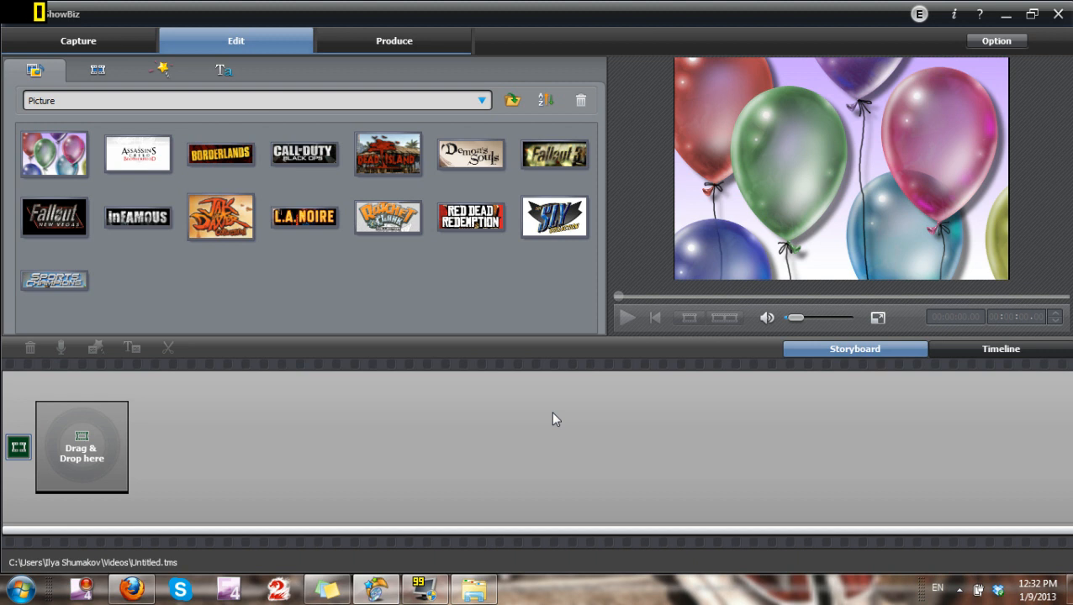
# Review the program preferences, including the folder and upload page, and close them unchanged.
pyautogui.click(995, 41)
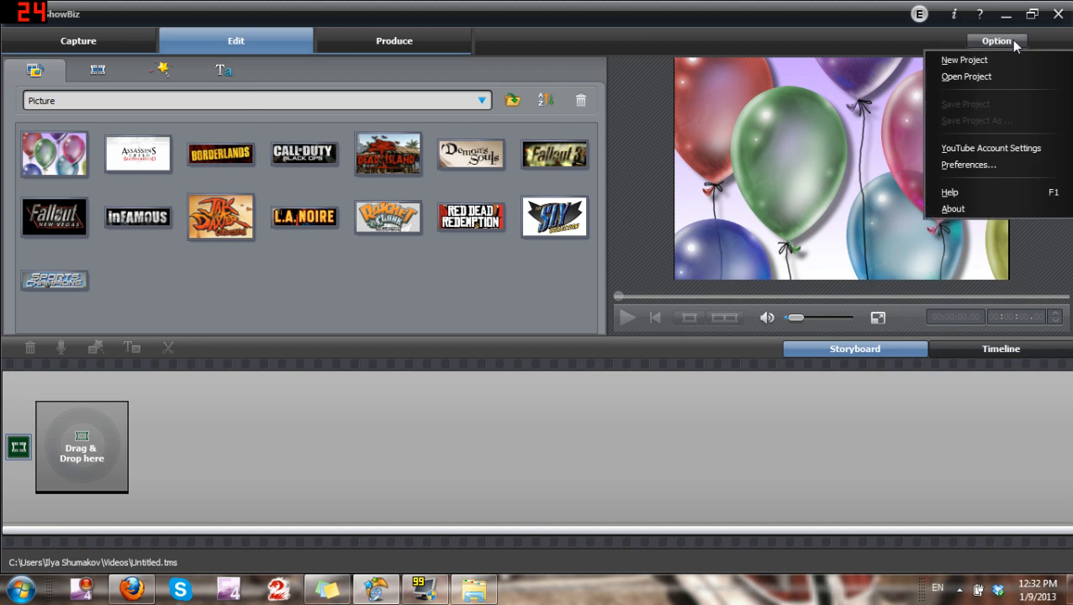
pyautogui.click(969, 165)
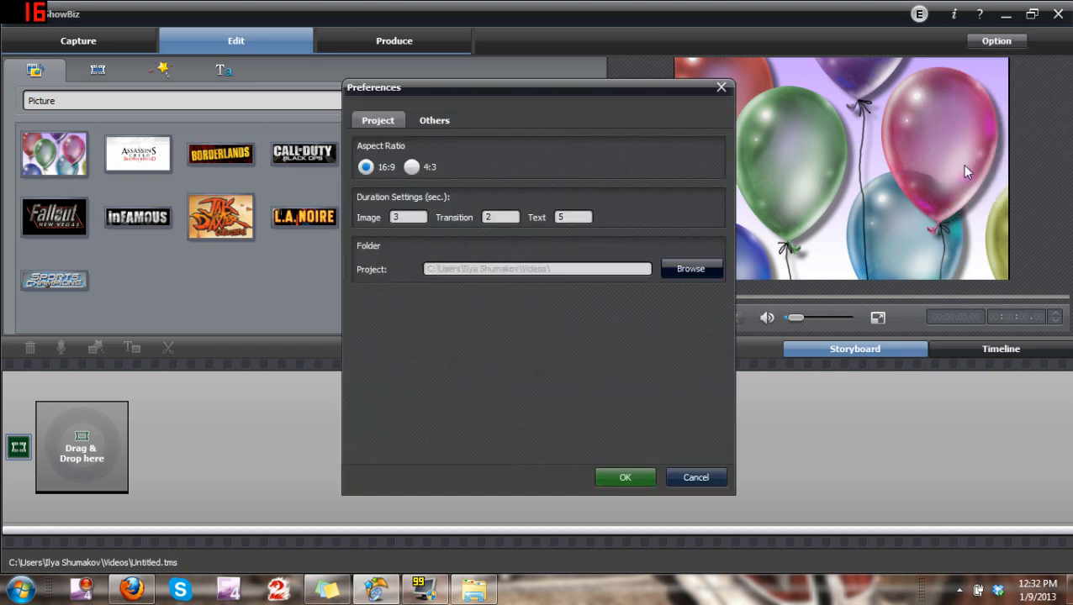
pyautogui.moveTo(397, 181)
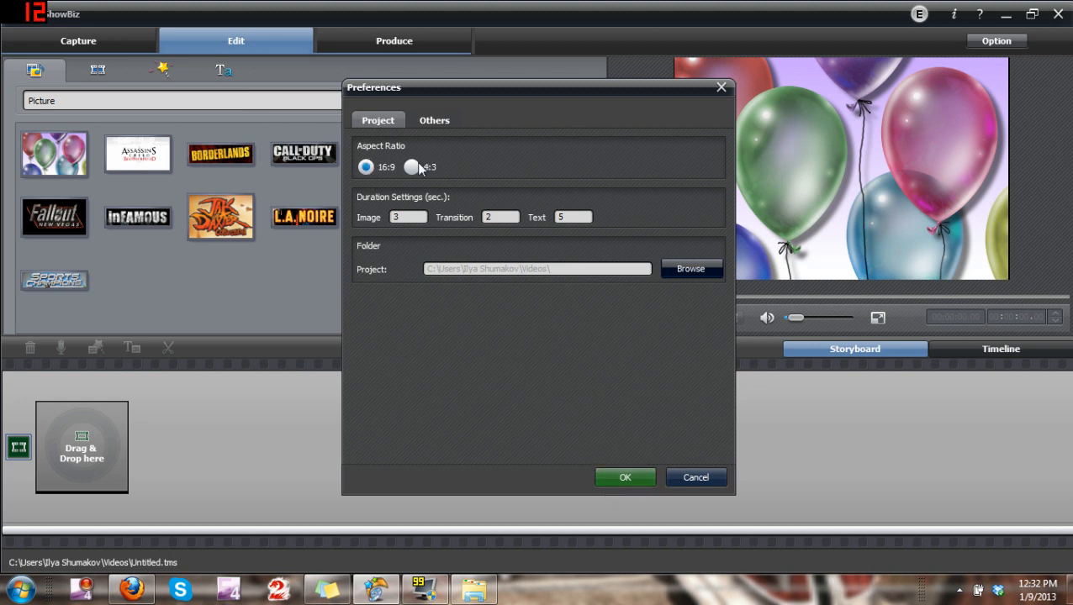
pyautogui.click(434, 120)
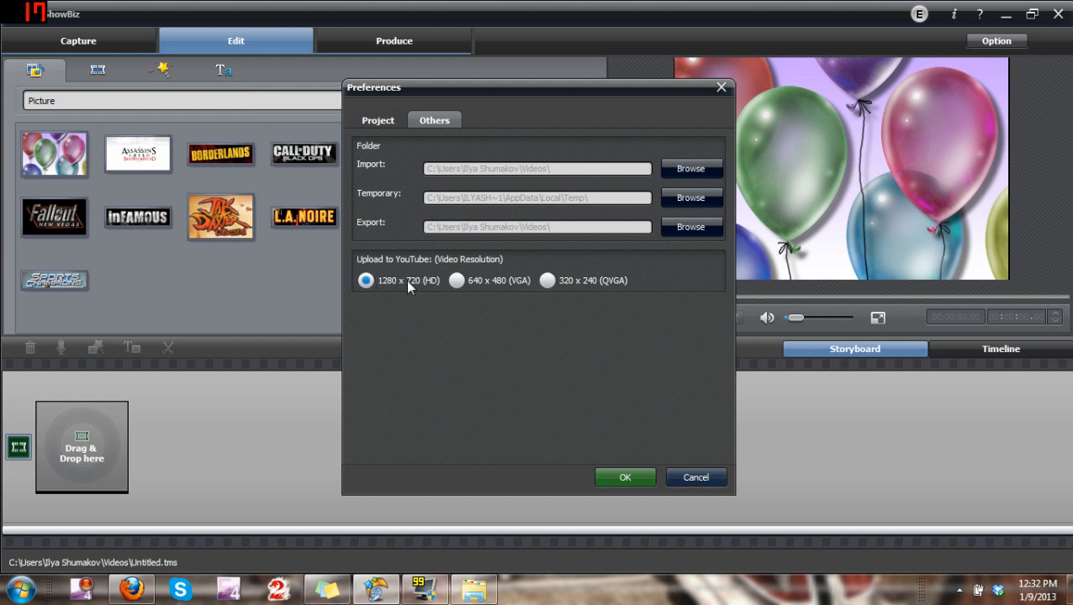
pyautogui.click(625, 478)
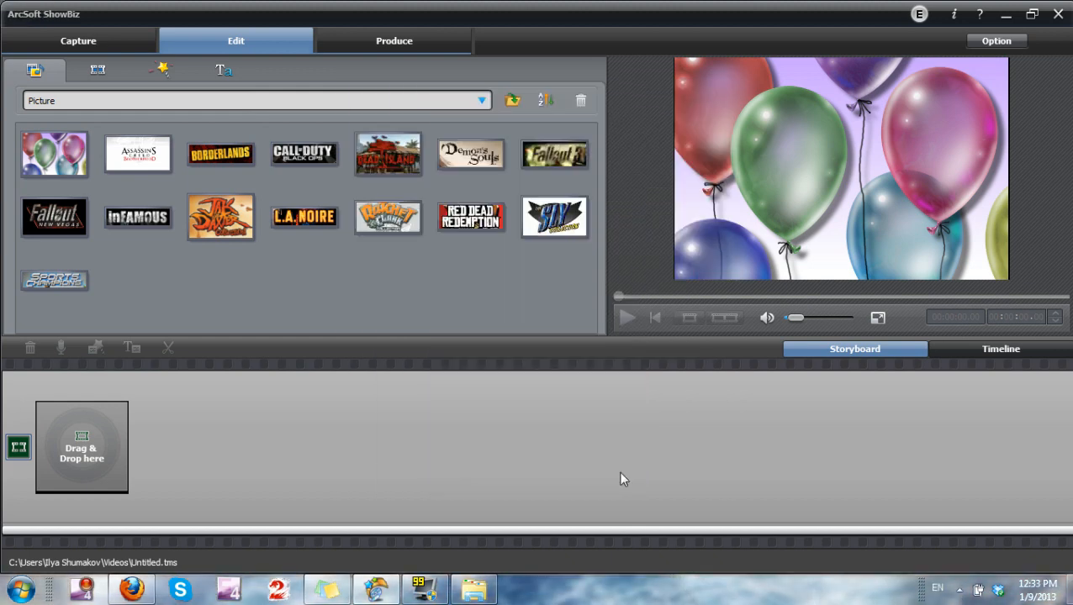
# Switch to the Capture module set to MP4 with the Hauppauge source and view its device properties.
pyautogui.click(79, 40)
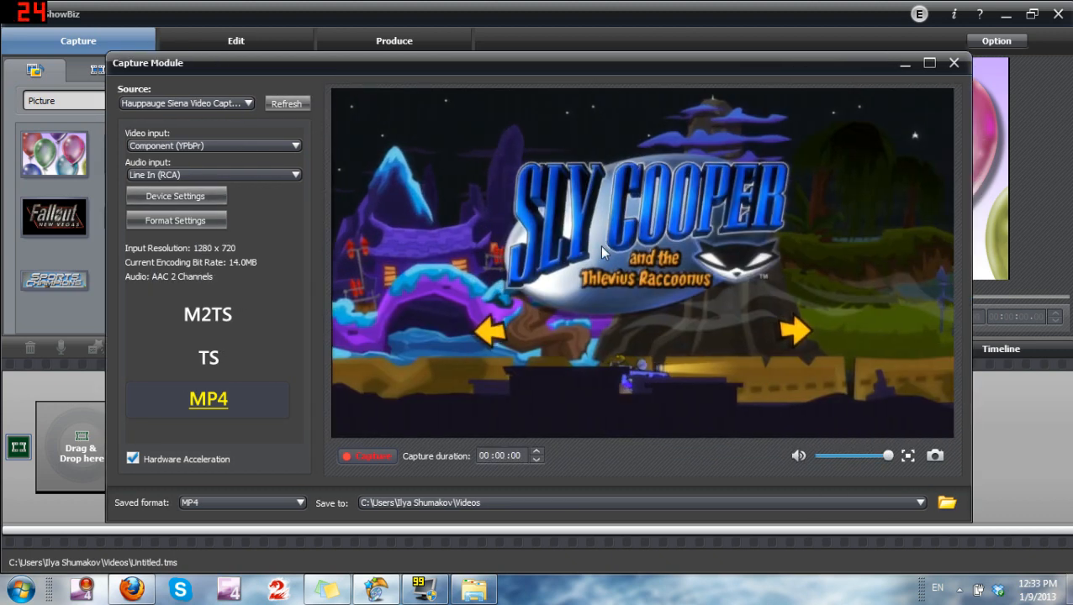
pyautogui.moveTo(888, 456); pyautogui.dragTo(861, 455)
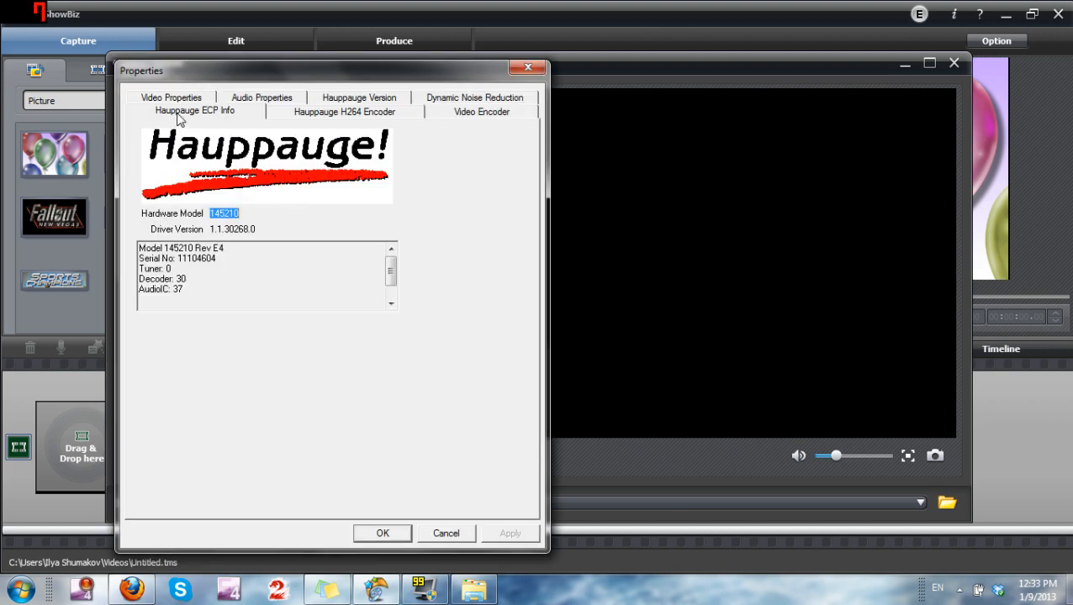
# Raise the constant video bit rate in the Hauppauge Video Properties well above 1 Mbps.
pyautogui.click(172, 111)
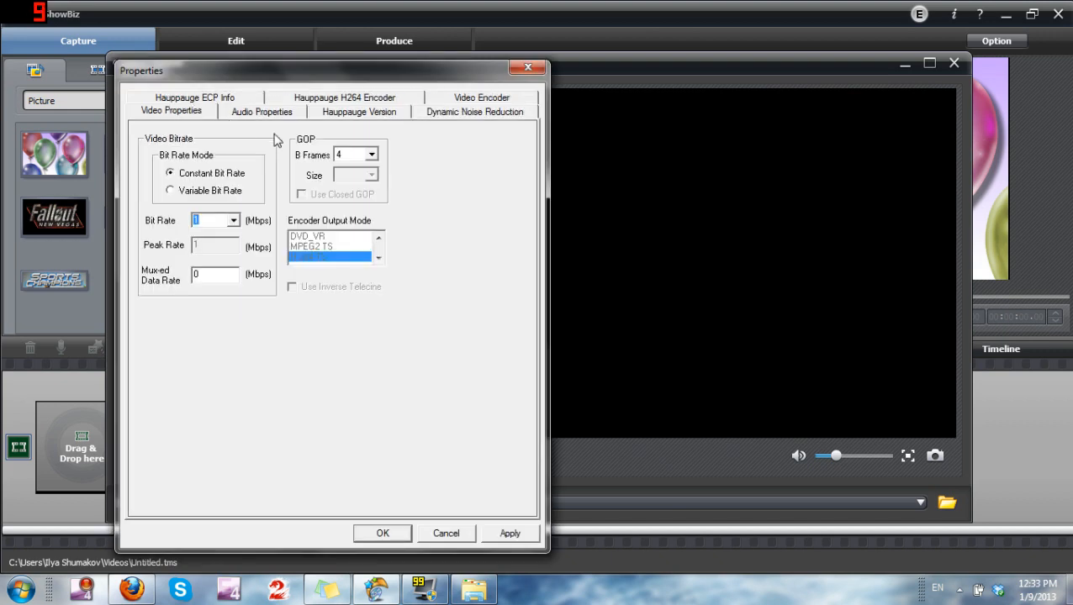
pyautogui.click(372, 175)
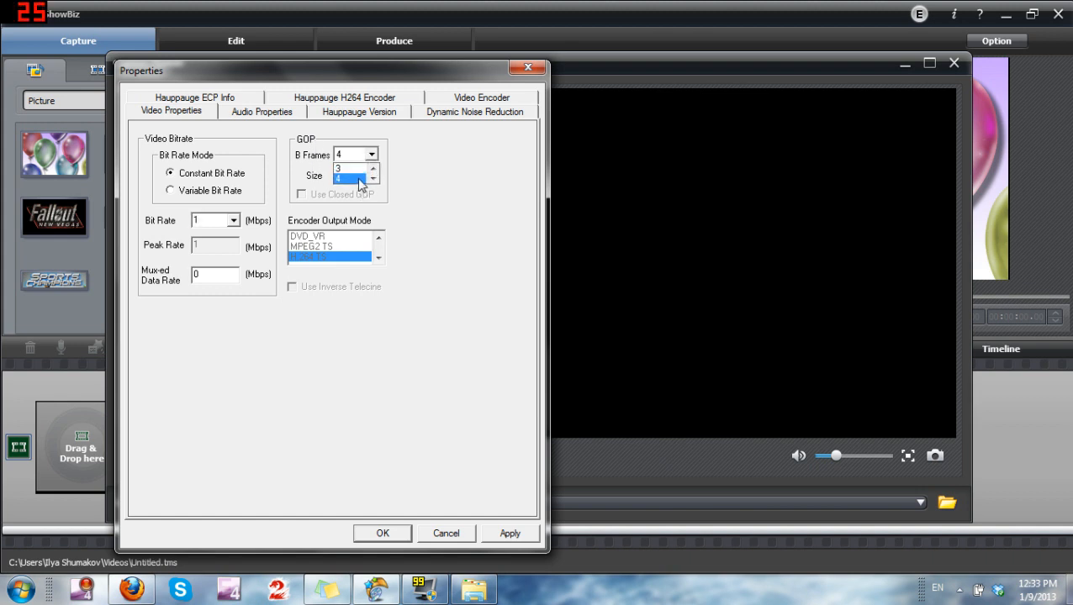
pyautogui.click(236, 218)
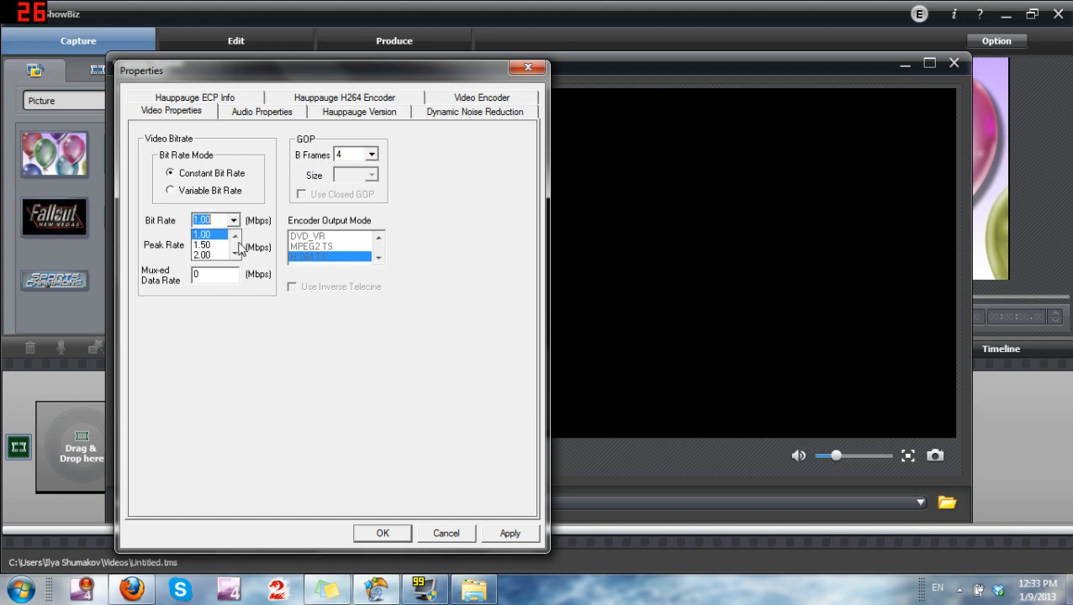
pyautogui.click(235, 256)
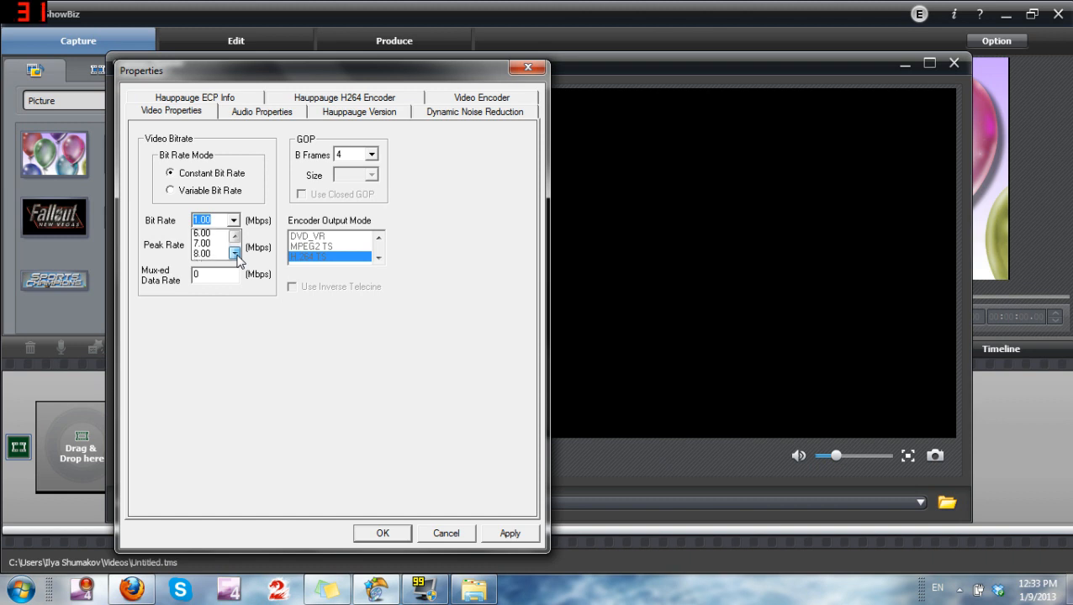
pyautogui.click(236, 255)
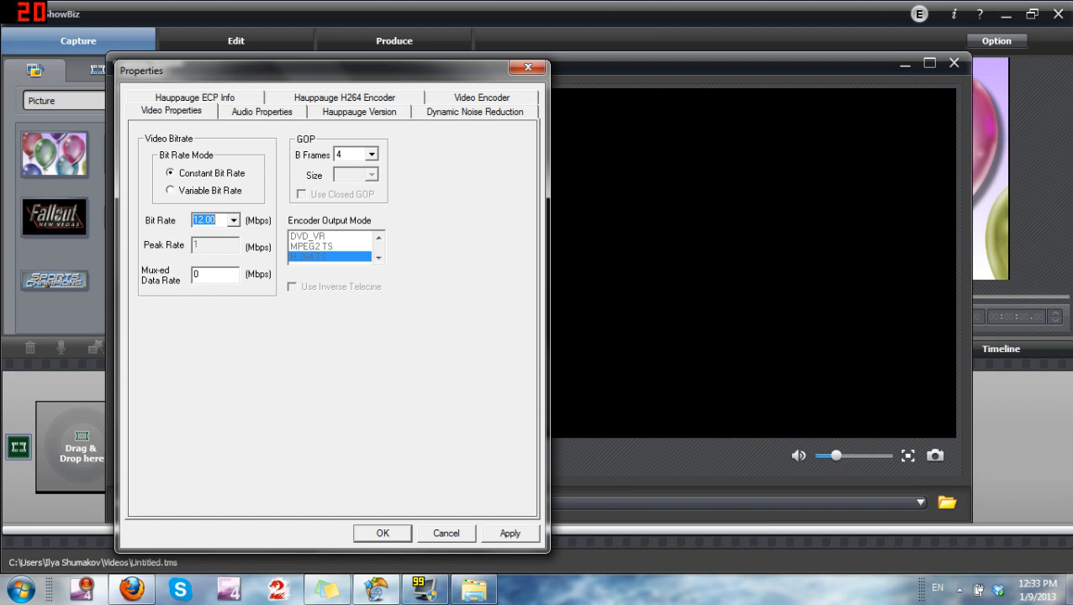
pyautogui.click(236, 220)
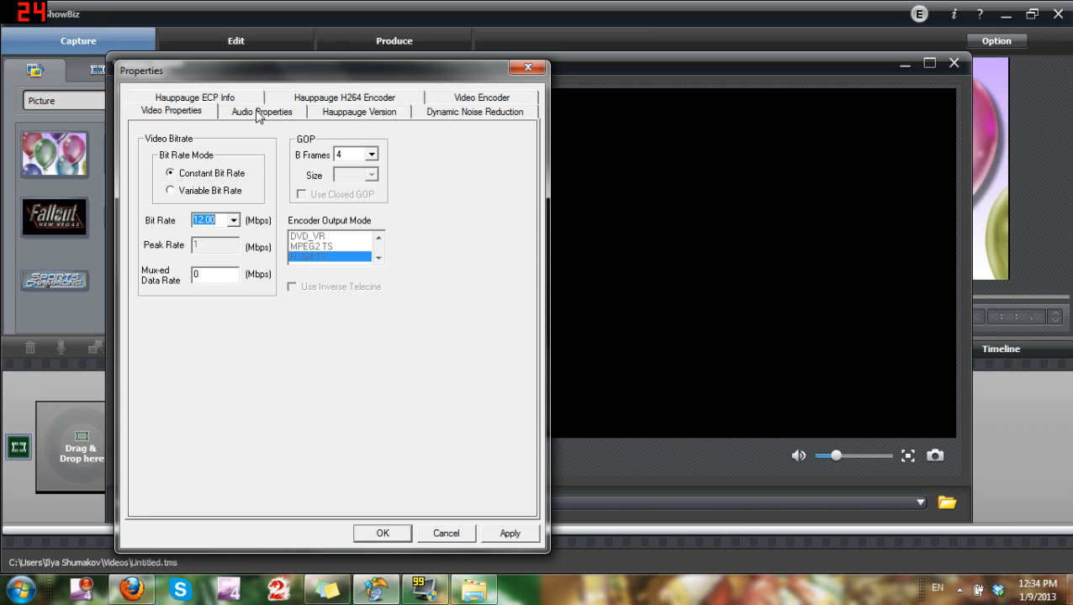
# Set the audio properties to 256 kbps, Stereo output and a 48 KHz sampling rate.
pyautogui.click(262, 111)
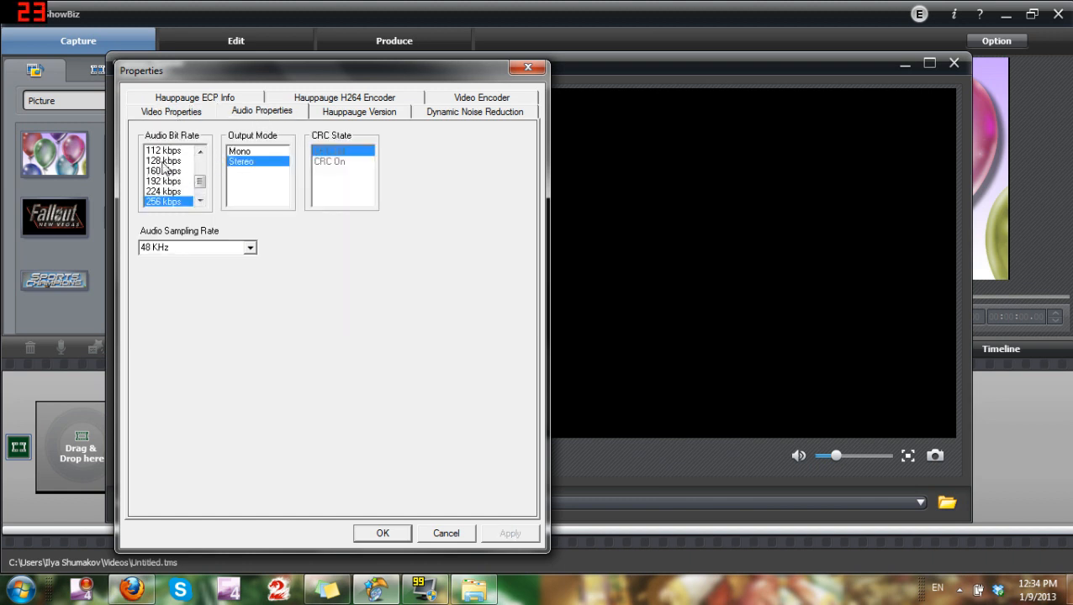
pyautogui.click(342, 151)
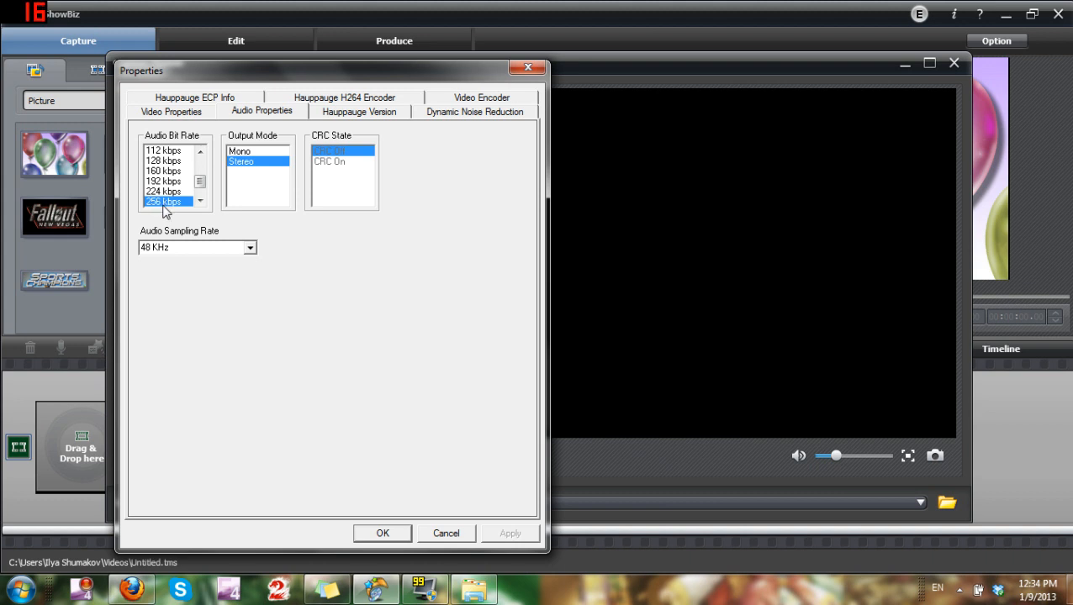
pyautogui.click(201, 200)
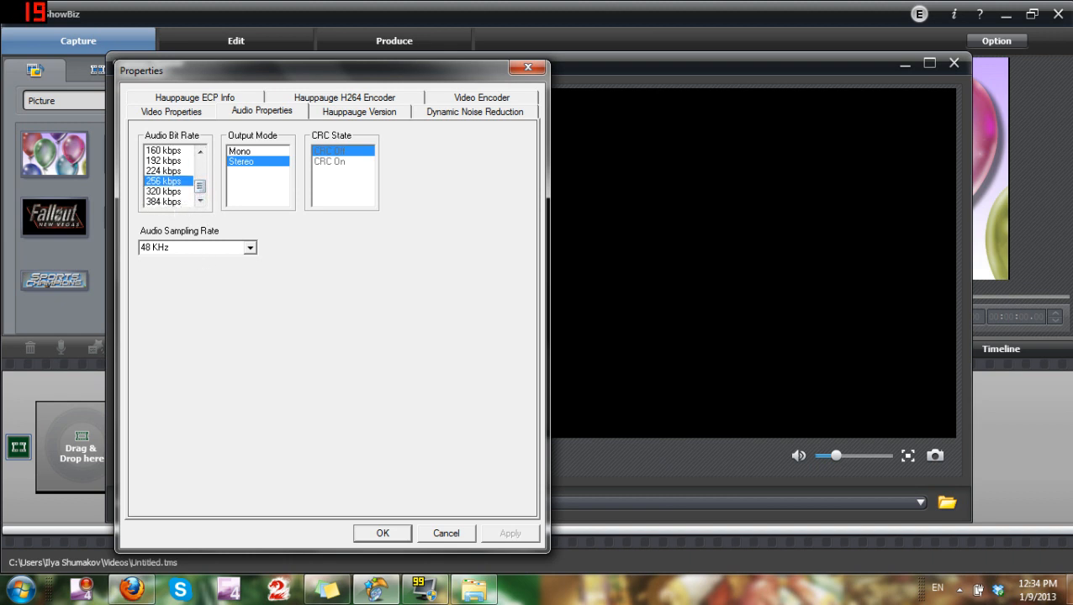
pyautogui.click(197, 248)
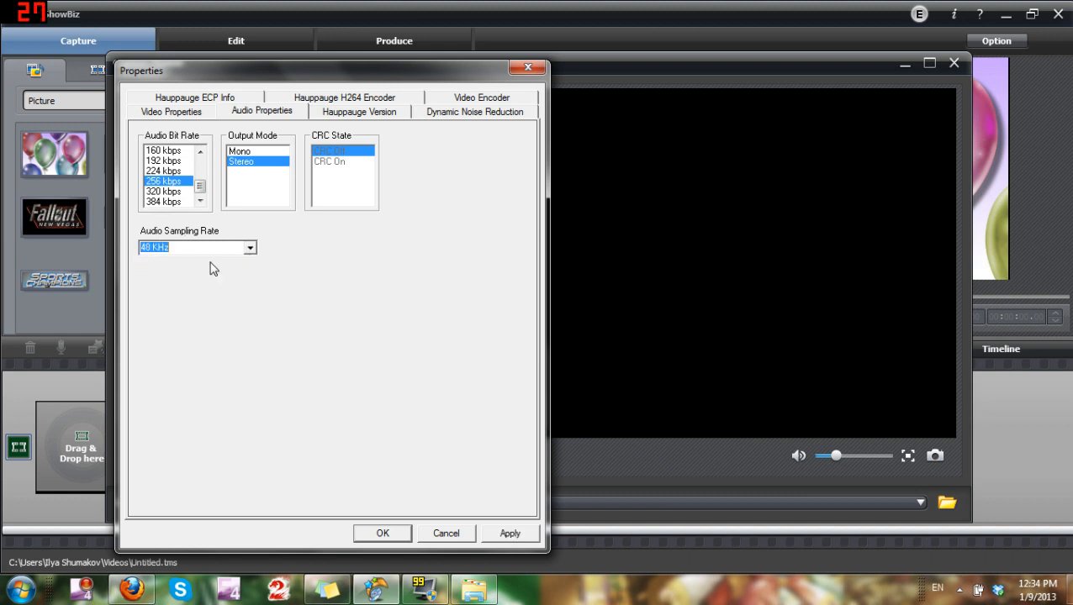
pyautogui.moveTo(349, 104)
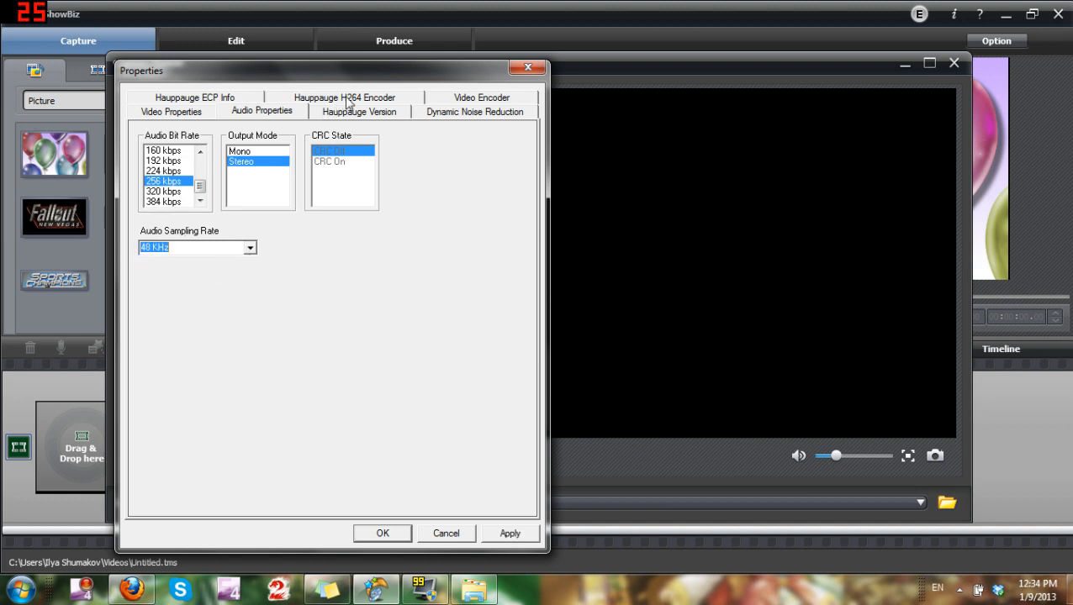
pyautogui.moveTo(395, 108)
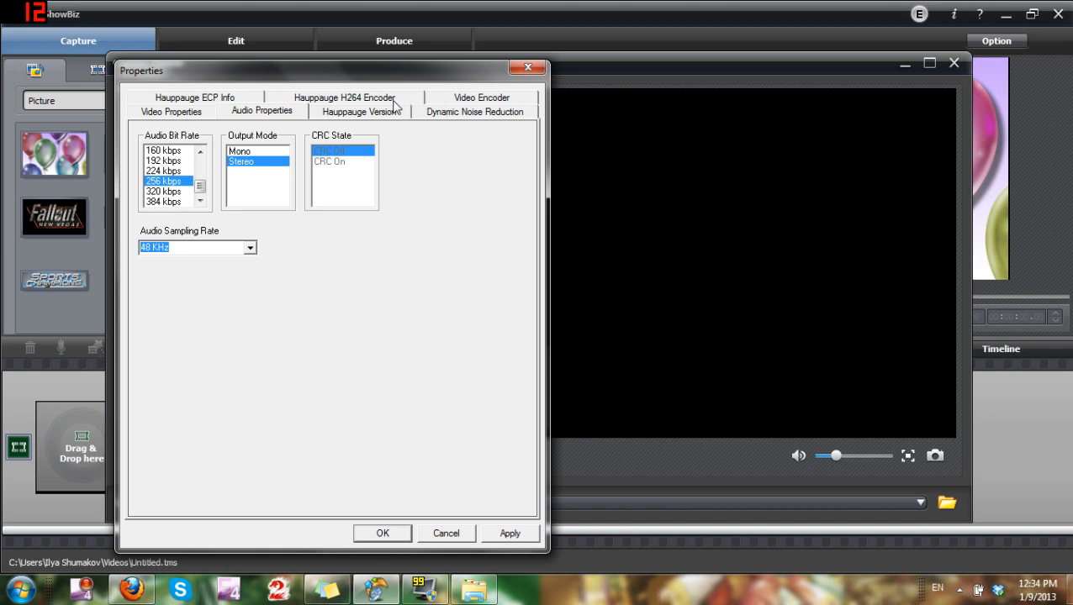
# Review the Hauppauge H264 Encoder settings (High profile, 256 kbps AAC) and show the 12 Mbps constant video encoder rate.
pyautogui.click(343, 111)
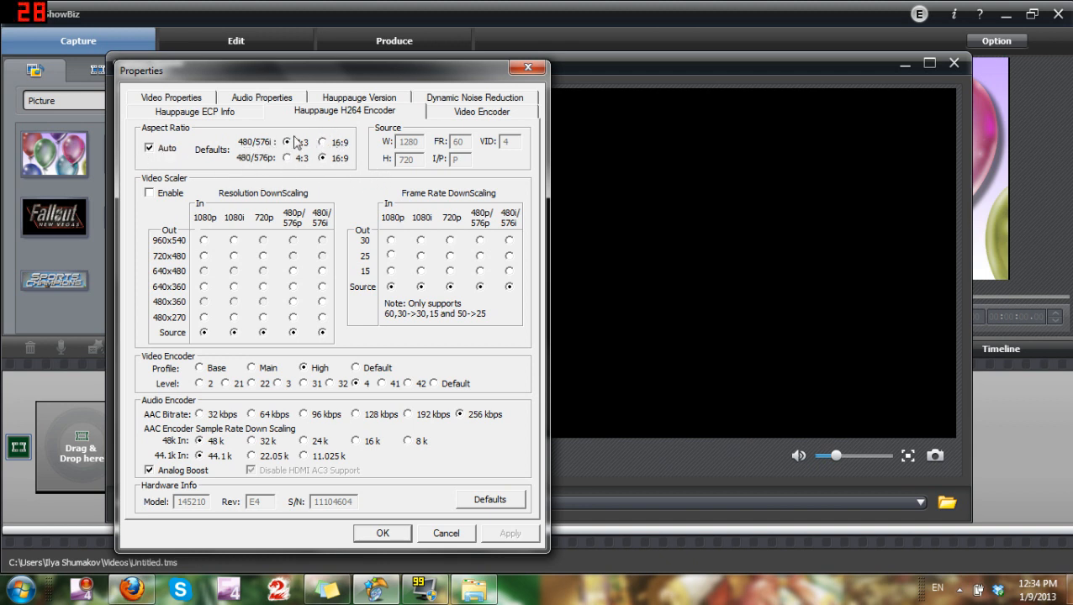
pyautogui.click(288, 141)
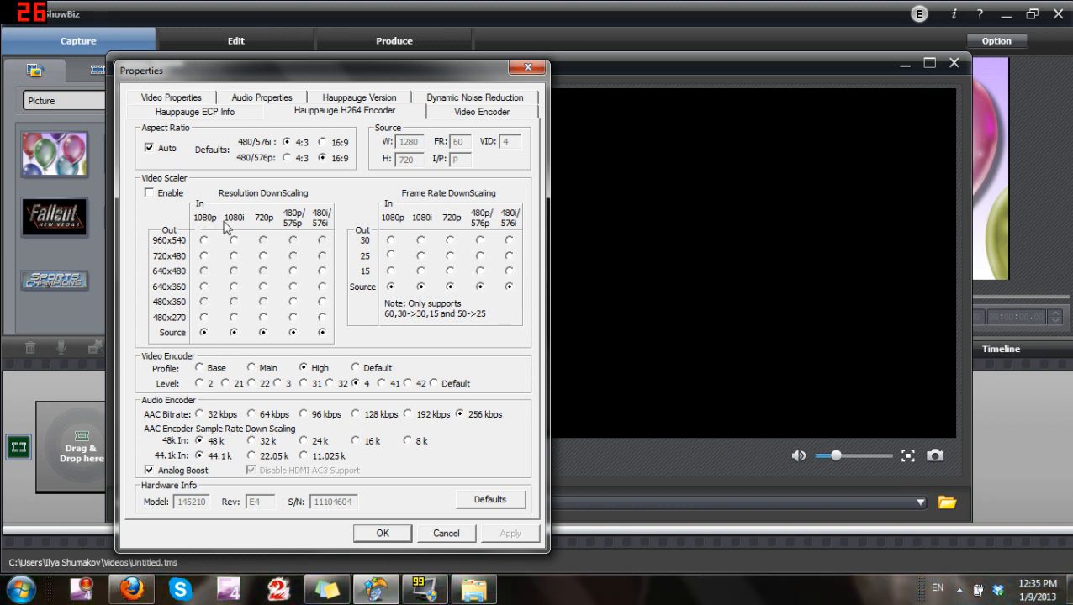
pyautogui.moveTo(220, 229)
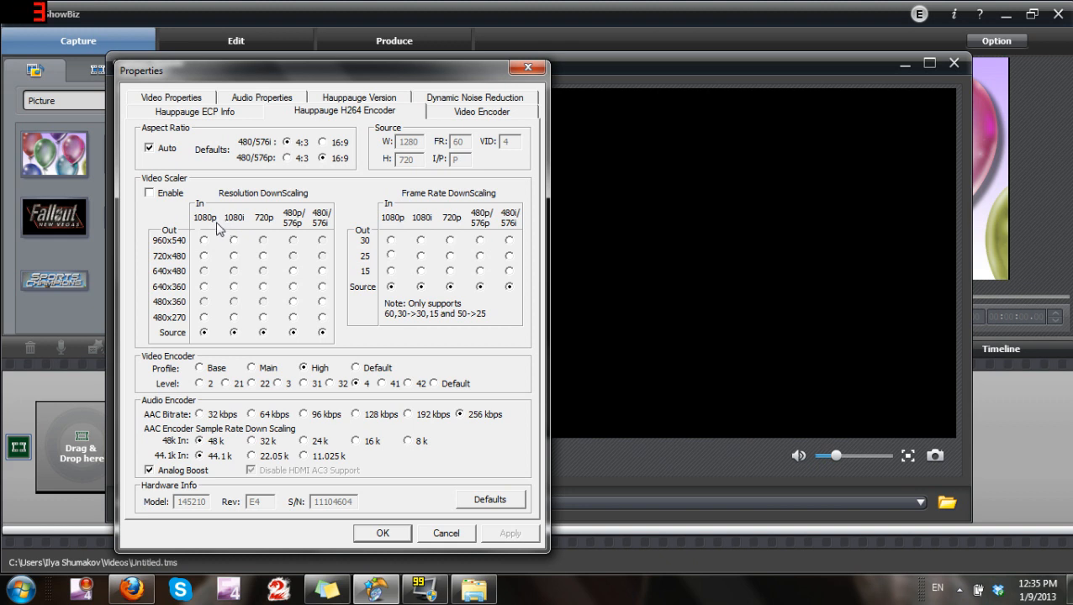
pyautogui.moveTo(205, 333)
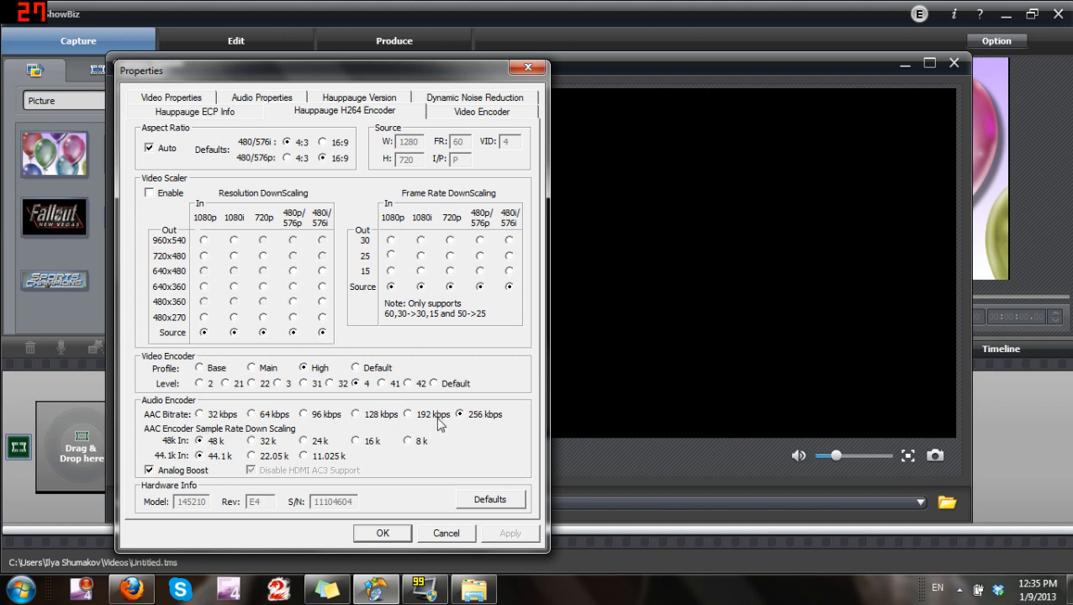
pyautogui.click(481, 111)
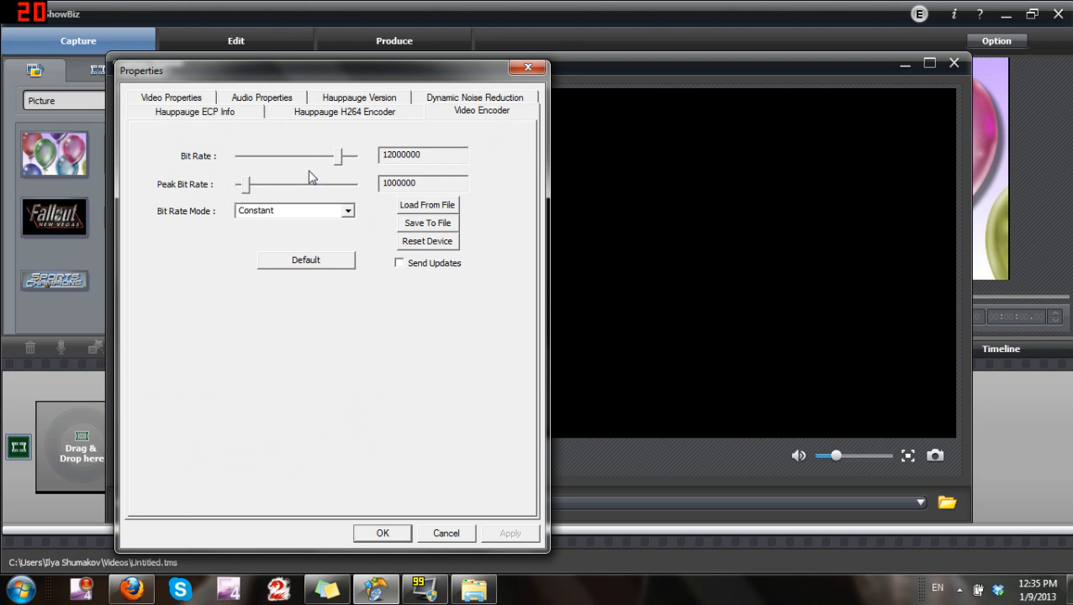
# Raise the encoder bit rate and peak bit rate to 14000000 and apply the change.
pyautogui.moveTo(243, 184); pyautogui.dragTo(294, 183)
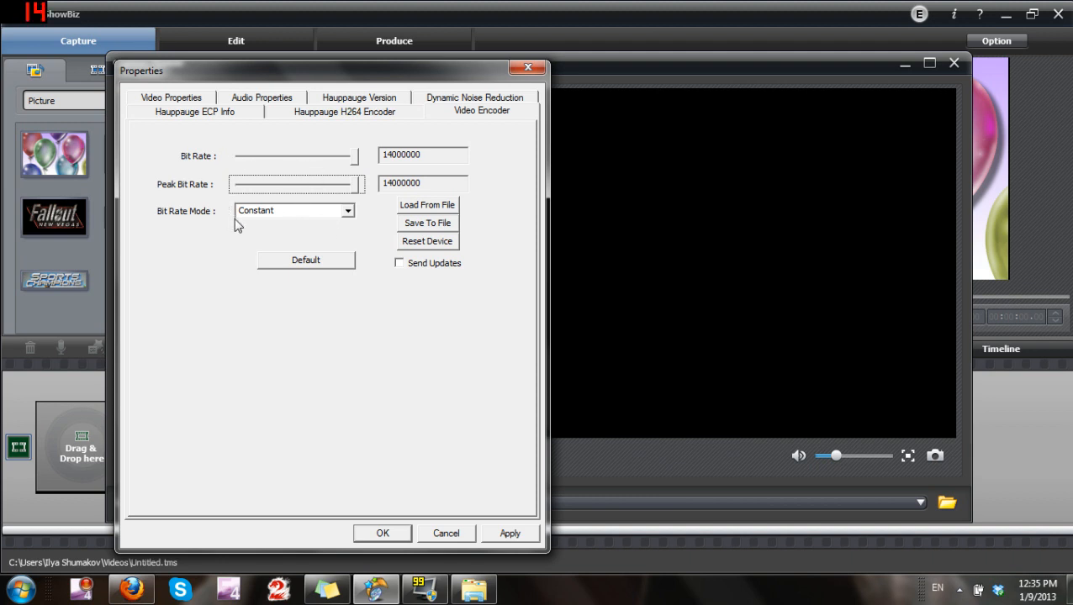
pyautogui.moveTo(475, 471)
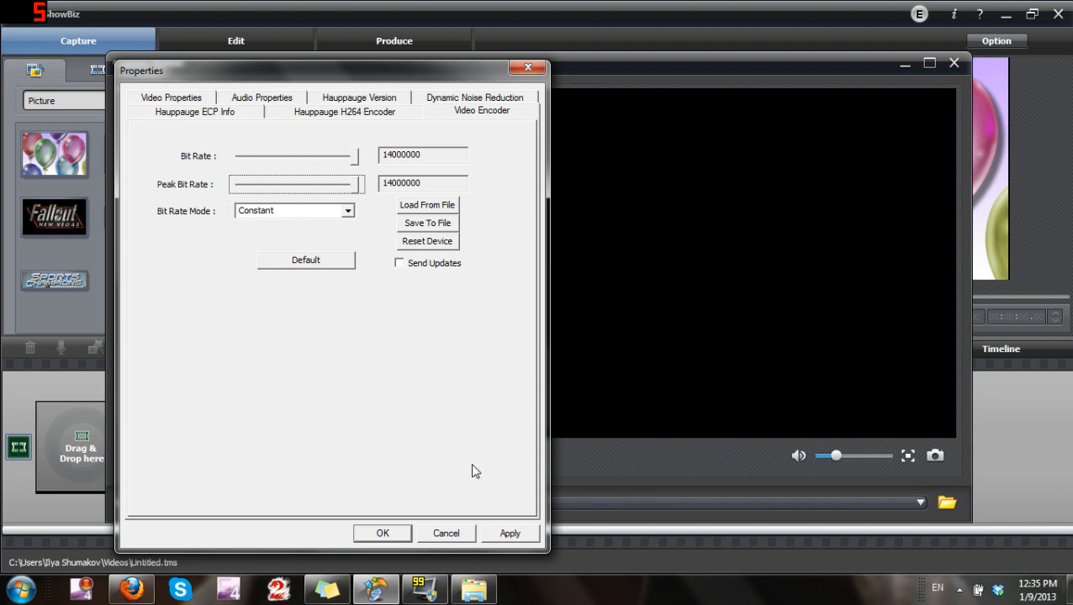
pyautogui.click(509, 533)
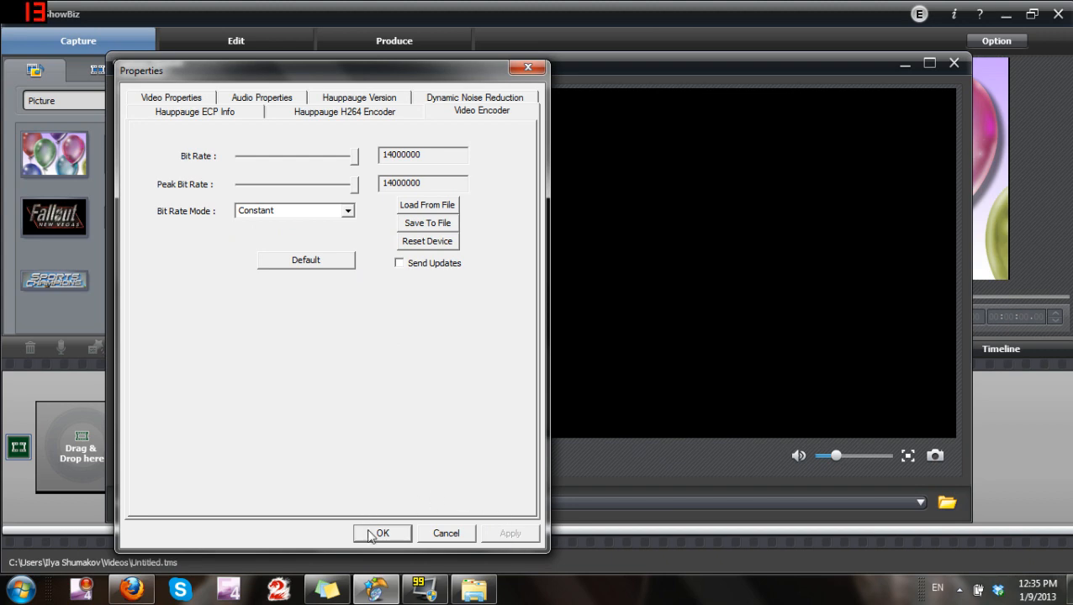
pyautogui.click(382, 533)
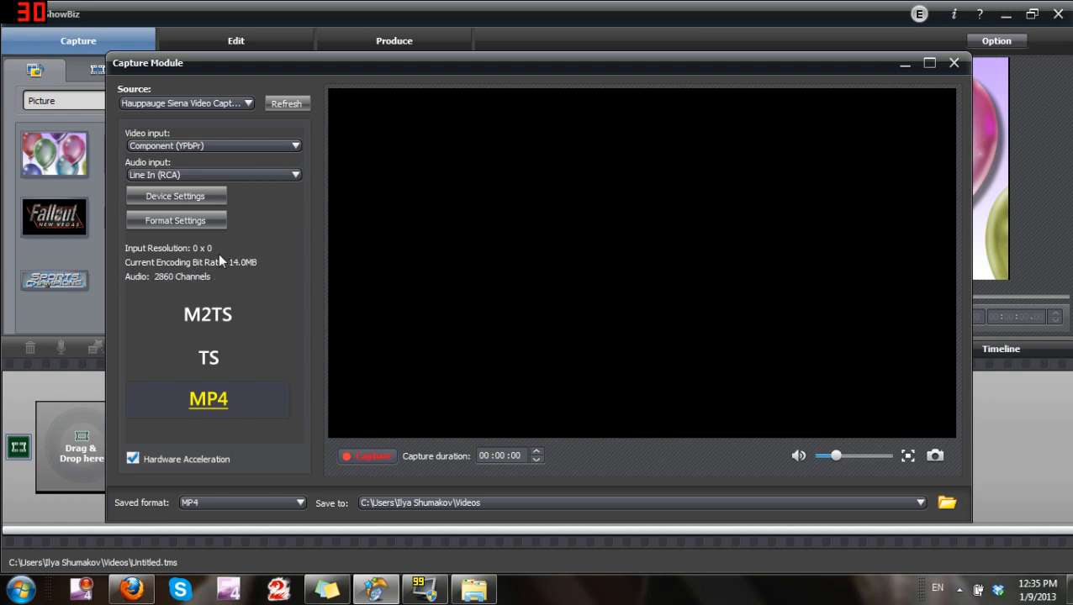
pyautogui.moveTo(301, 242)
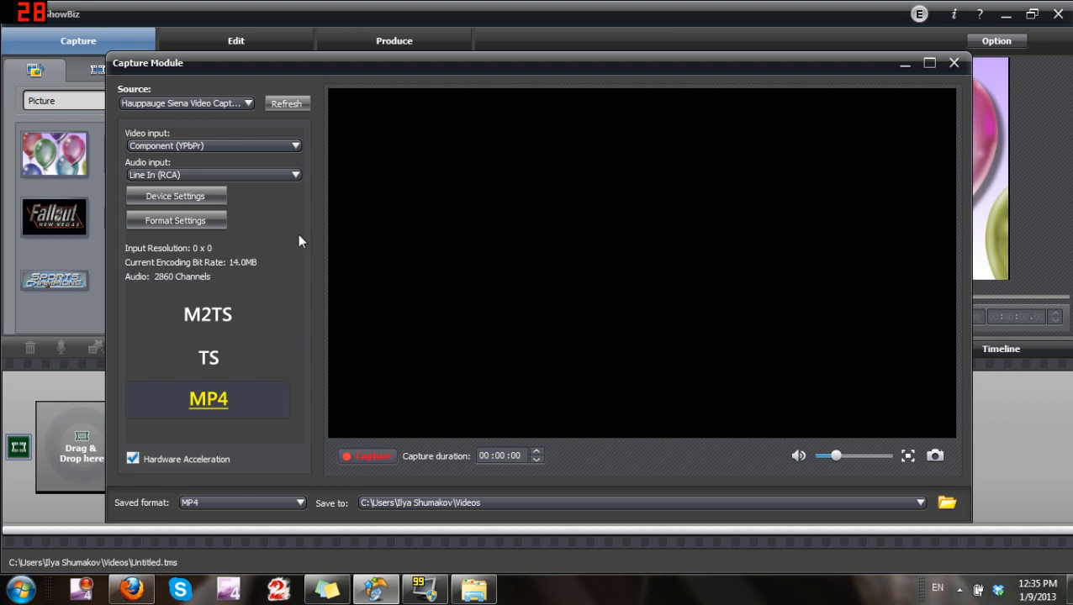
pyautogui.moveTo(380, 315)
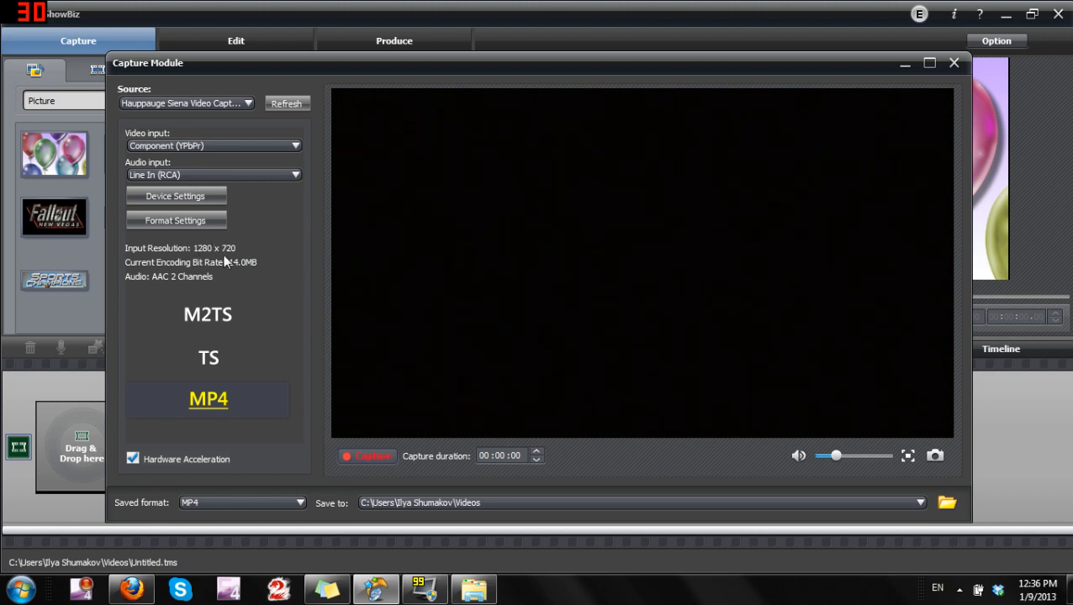
pyautogui.moveTo(249, 244)
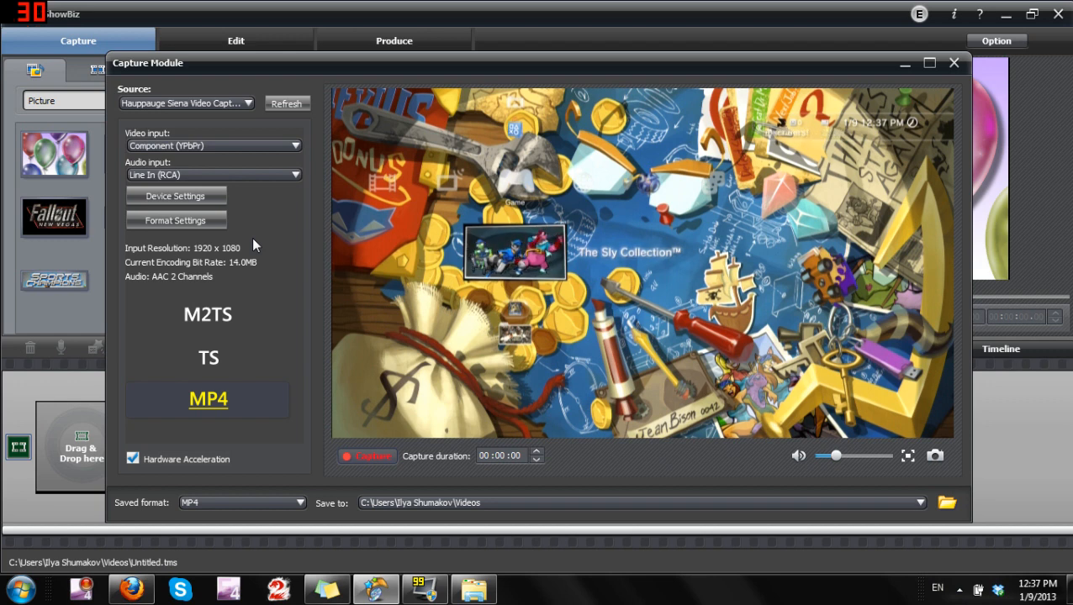
pyautogui.moveTo(235, 273)
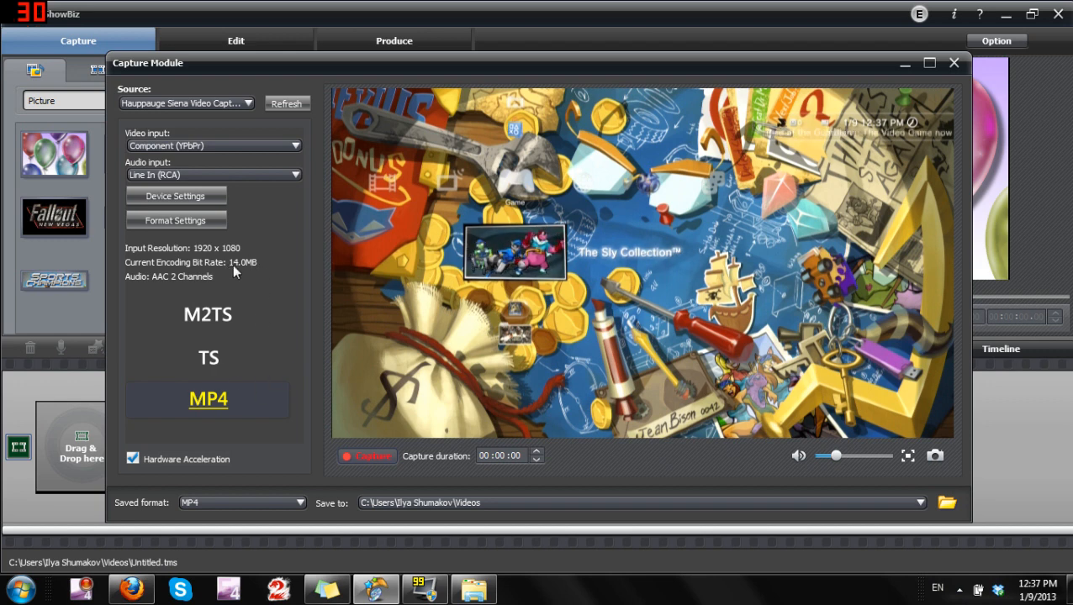